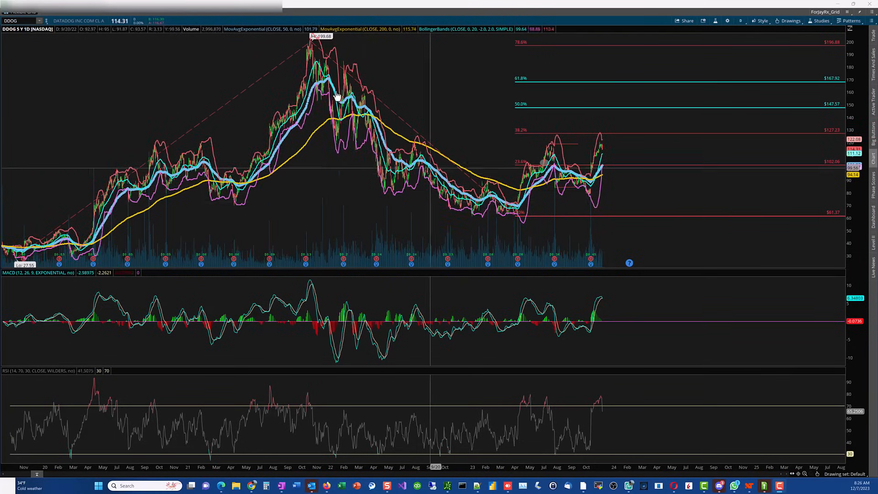
mouse_move(482, 213)
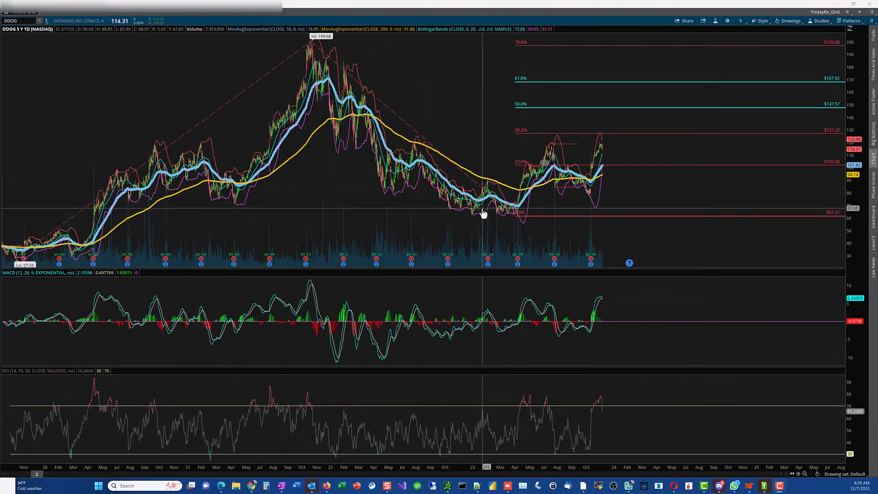
mouse_move(520, 219)
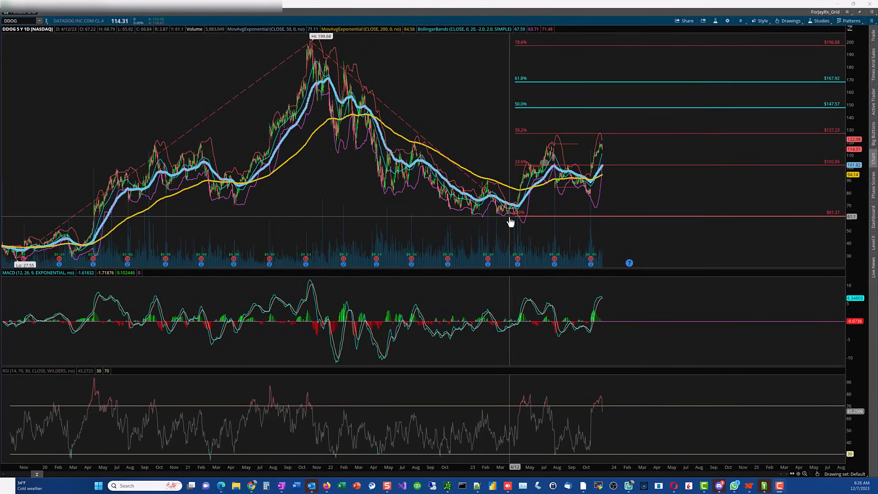
mouse_move(545, 161)
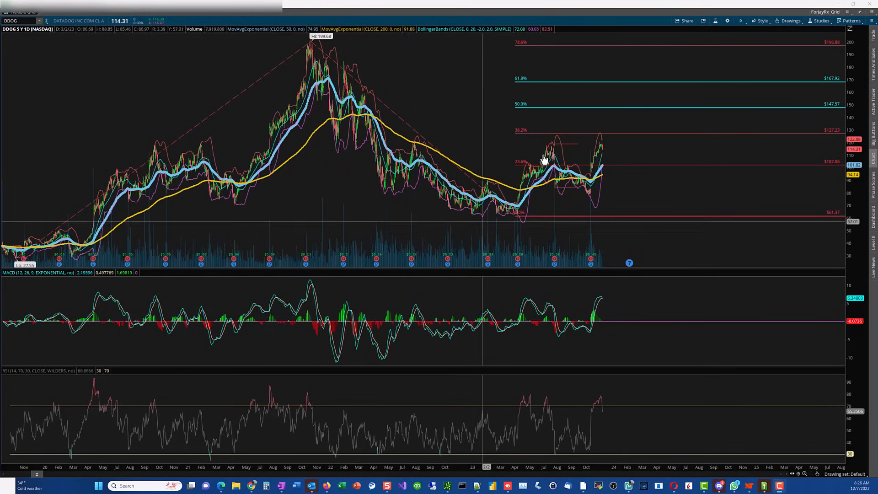
mouse_move(555, 263)
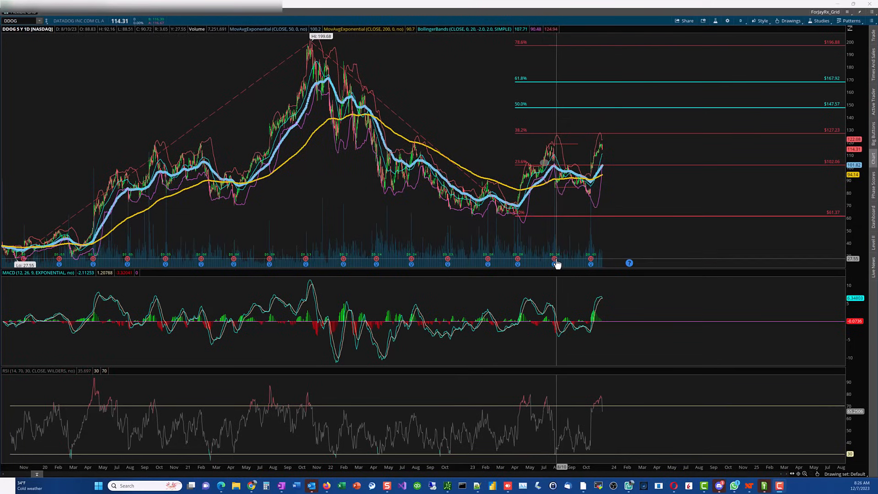
mouse_move(498, 221)
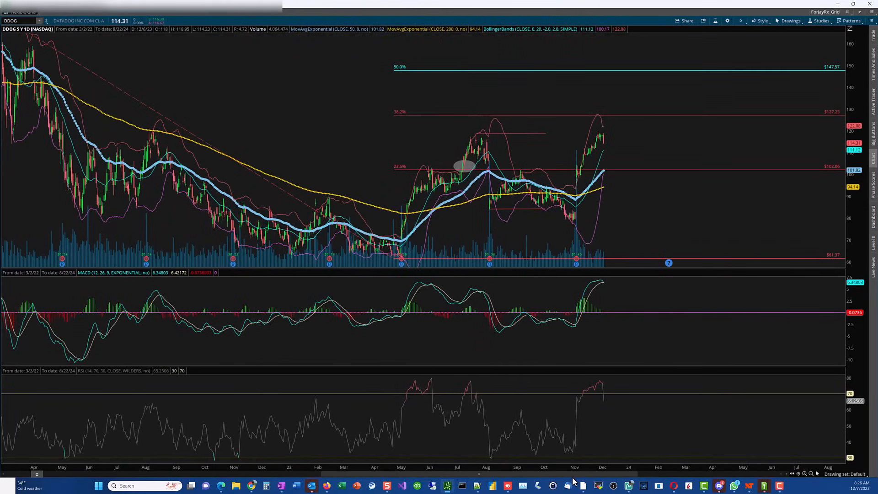
mouse_move(441, 117)
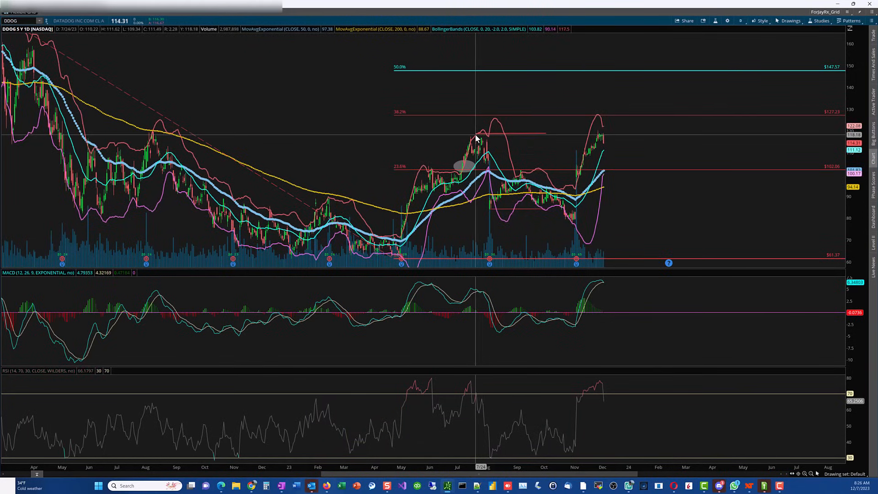
mouse_move(476, 138)
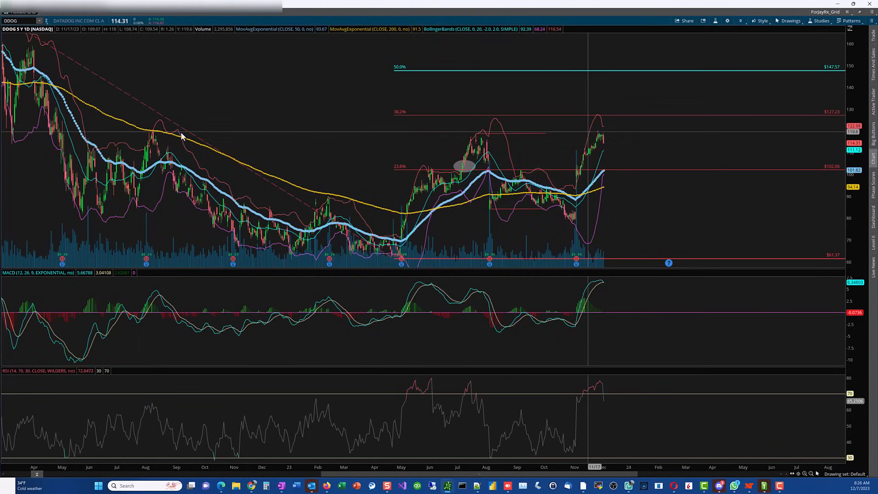
mouse_move(154, 134)
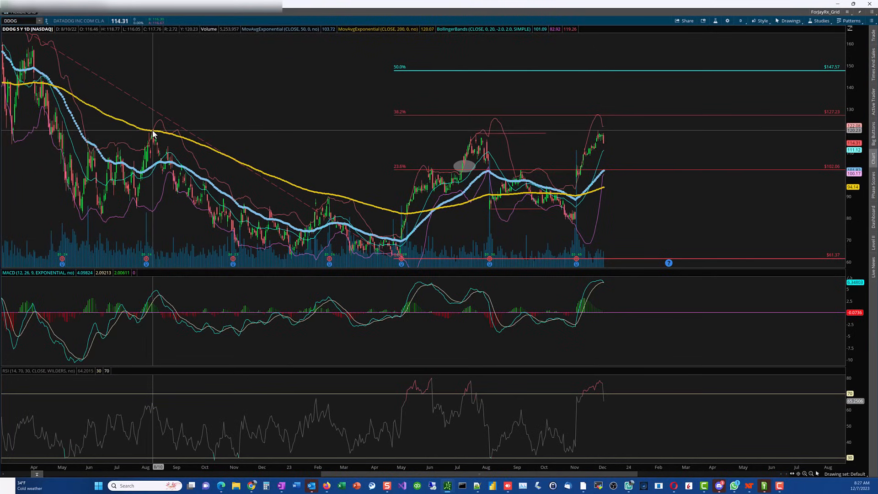
mouse_move(599, 134)
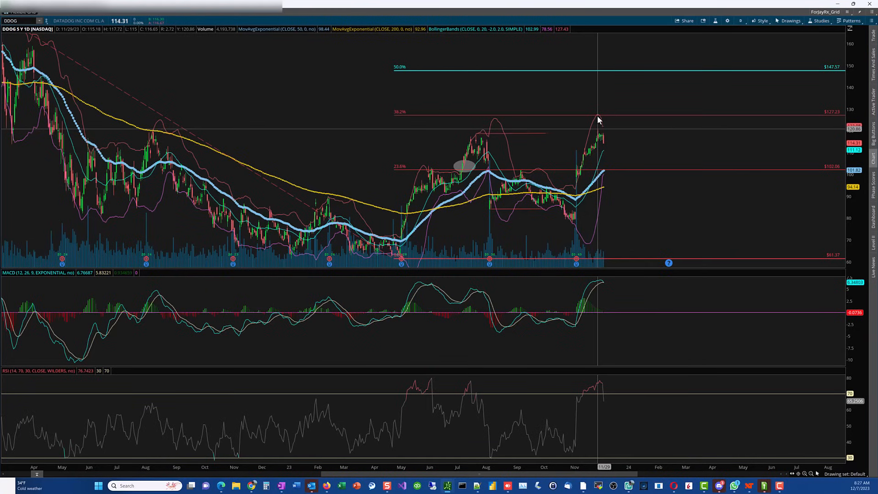
mouse_move(599, 118)
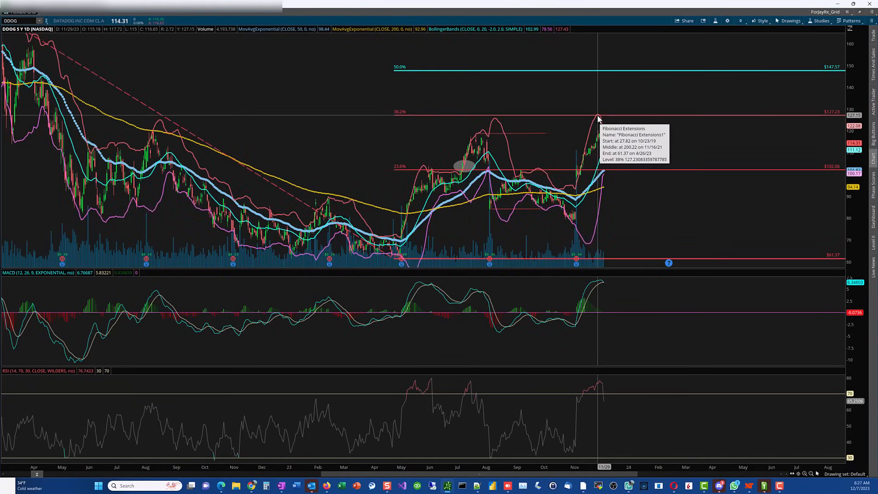
mouse_move(598, 119)
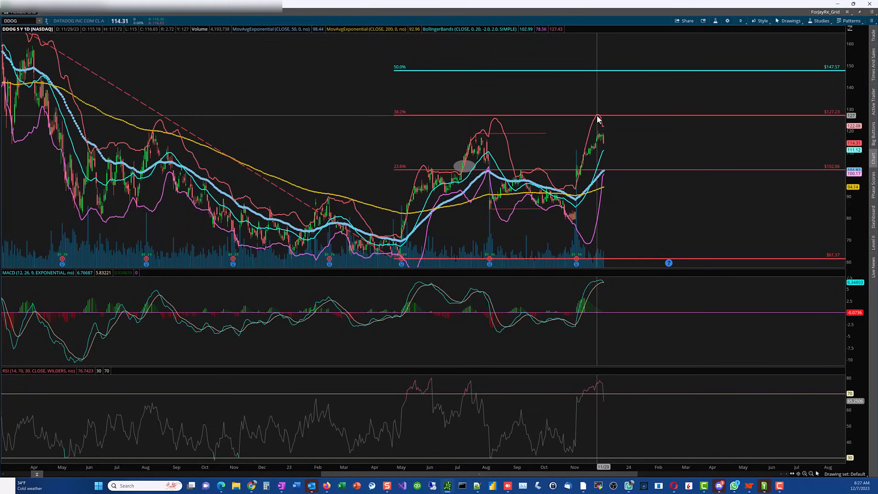
mouse_move(391, 234)
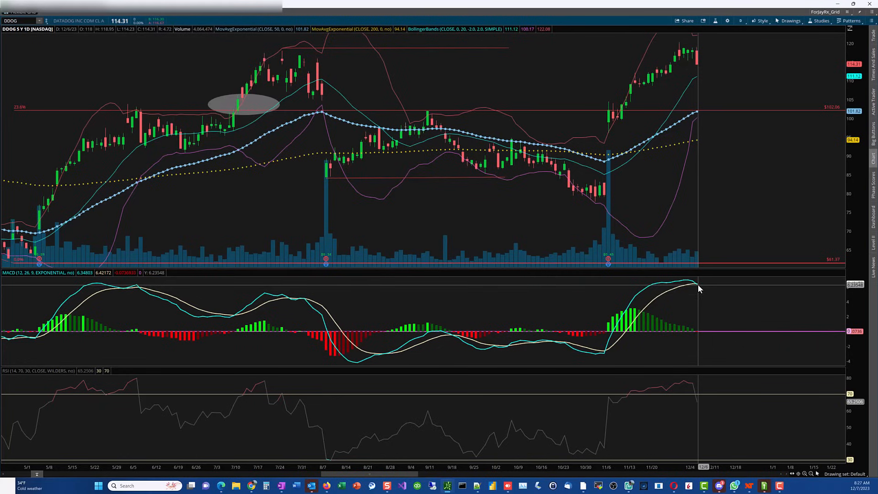
mouse_move(655, 311)
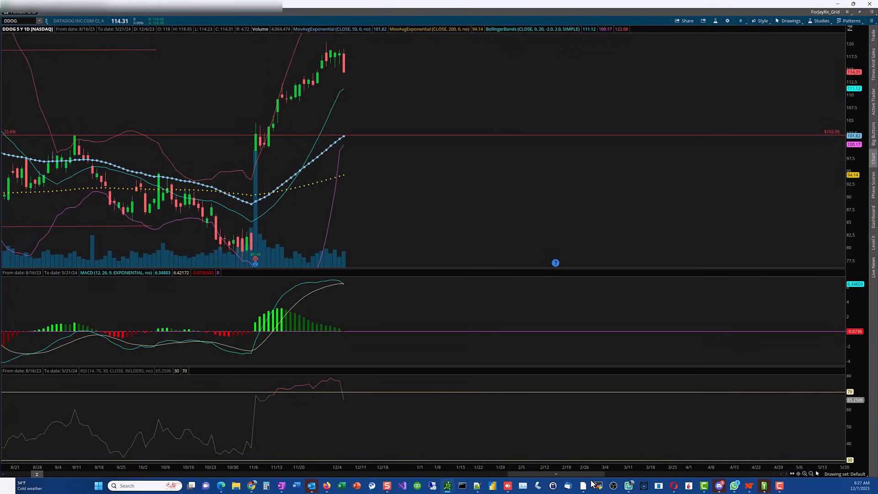
mouse_move(583, 430)
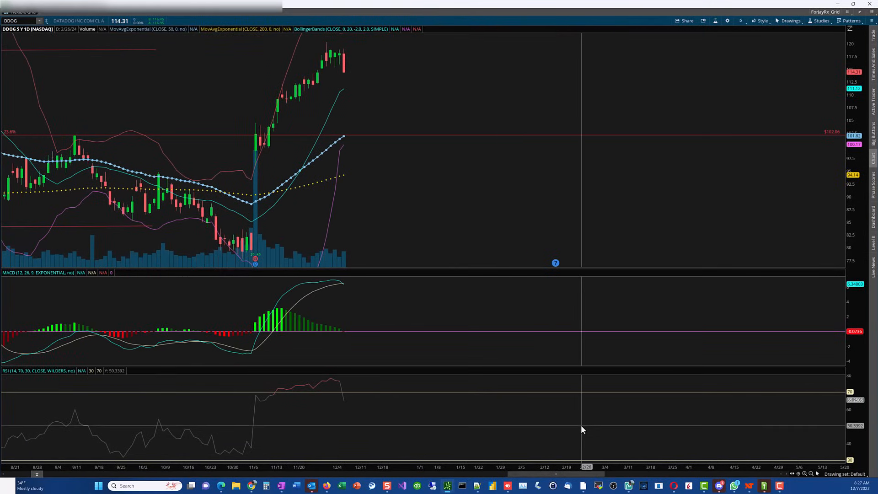
mouse_move(393, 216)
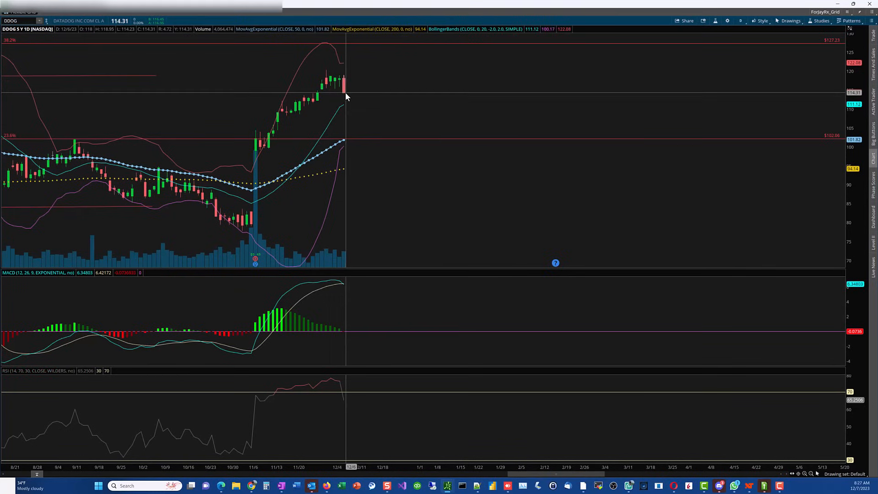
mouse_move(356, 122)
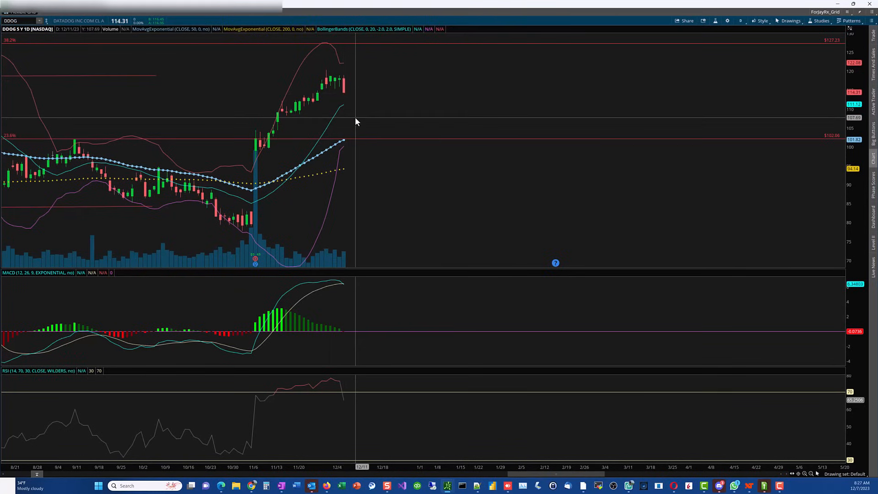
mouse_move(360, 122)
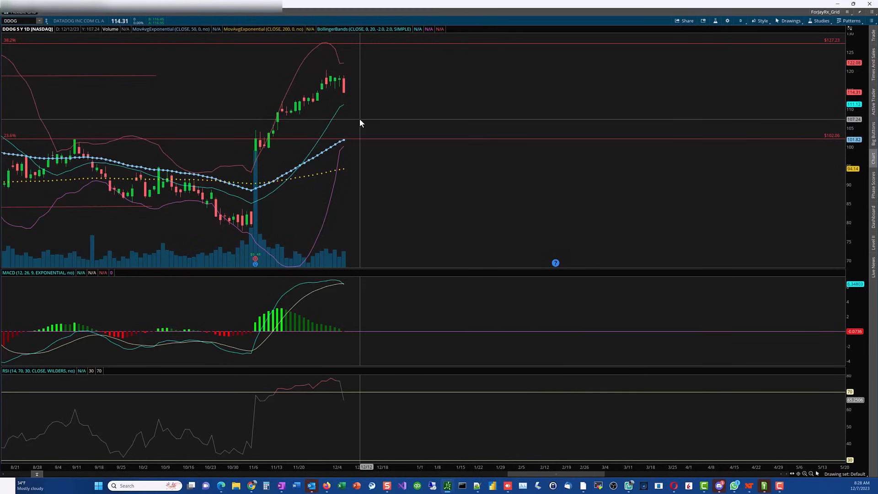
mouse_move(273, 145)
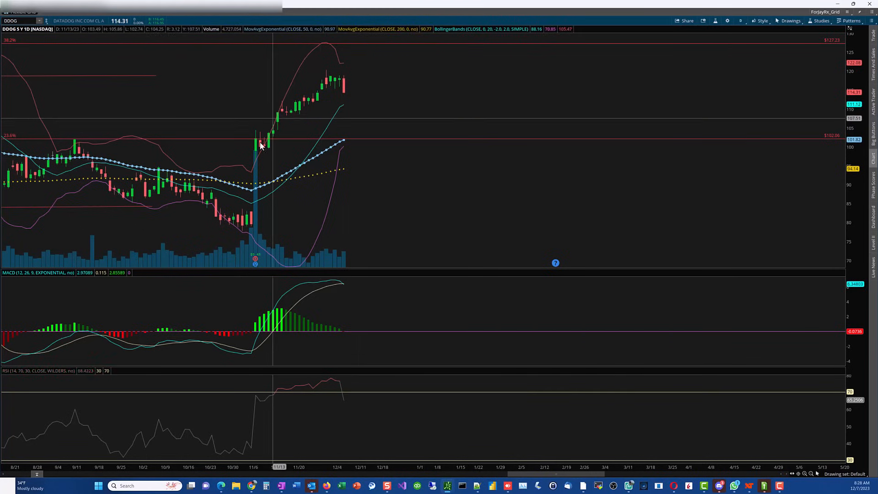
mouse_move(279, 107)
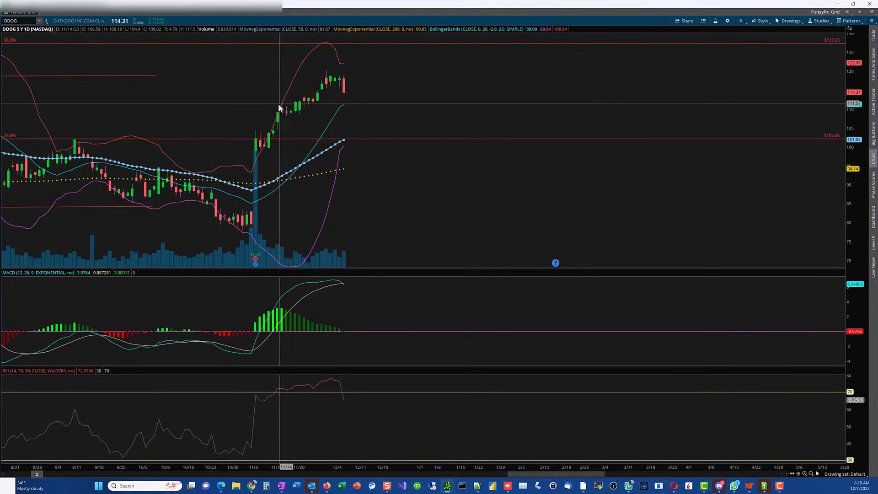
mouse_move(344, 100)
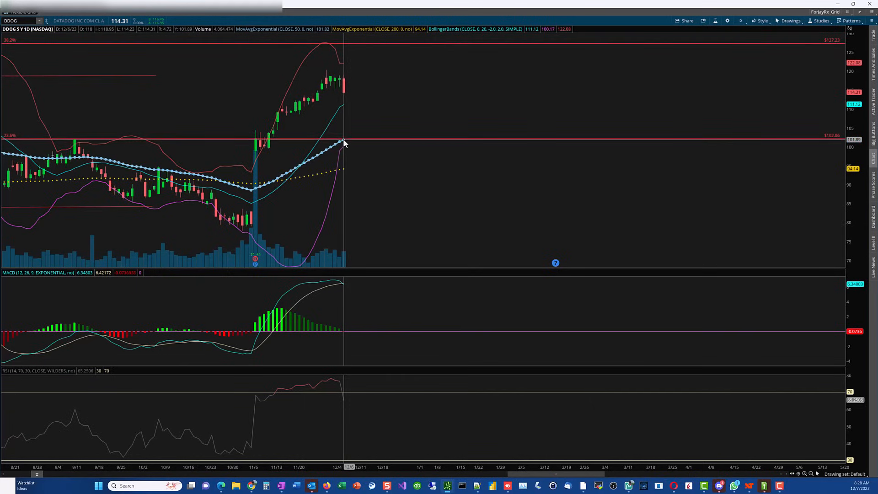
mouse_move(344, 143)
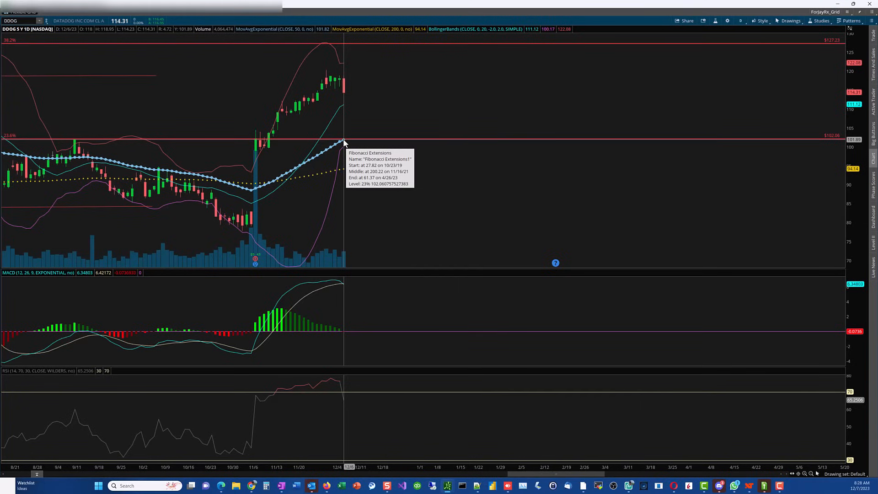
mouse_move(349, 139)
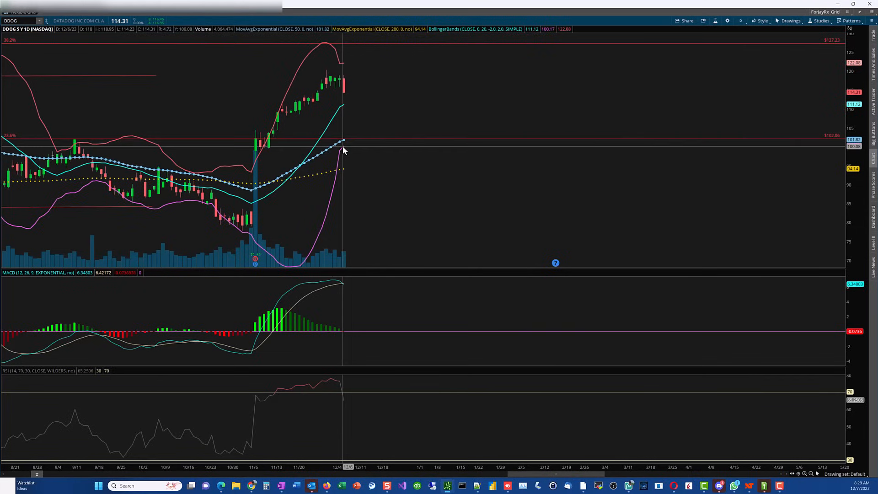
mouse_move(275, 184)
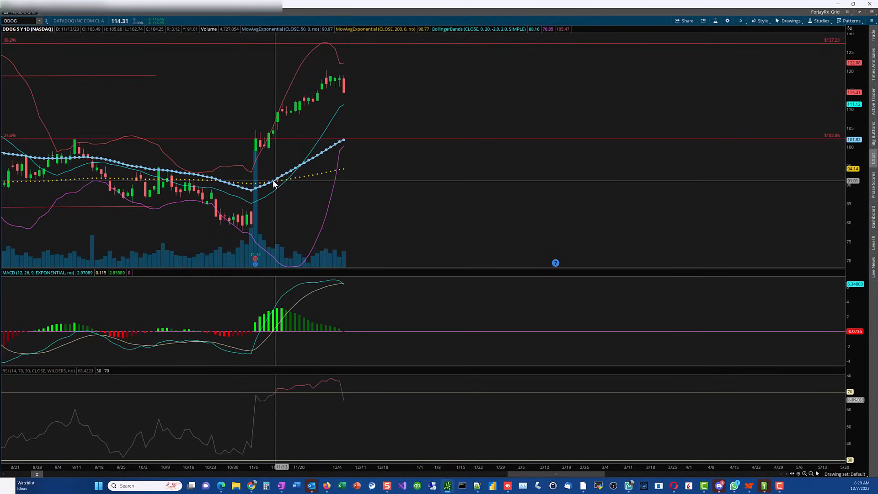
mouse_move(290, 185)
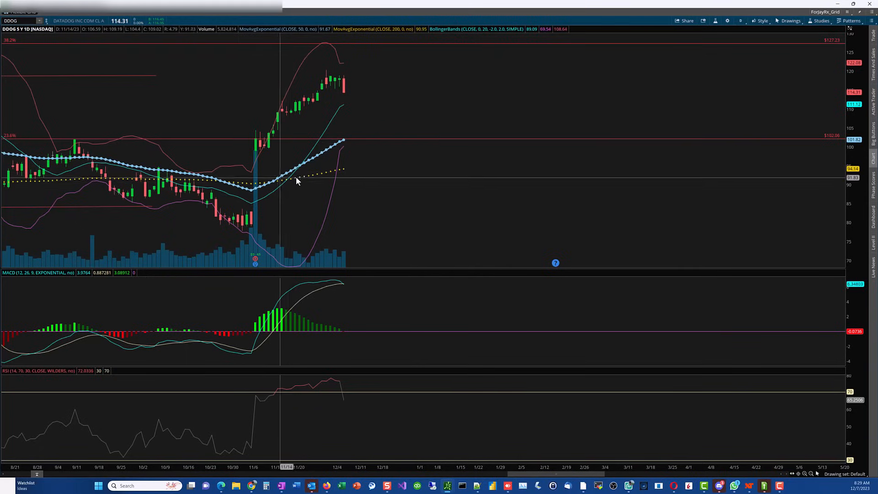
mouse_move(349, 94)
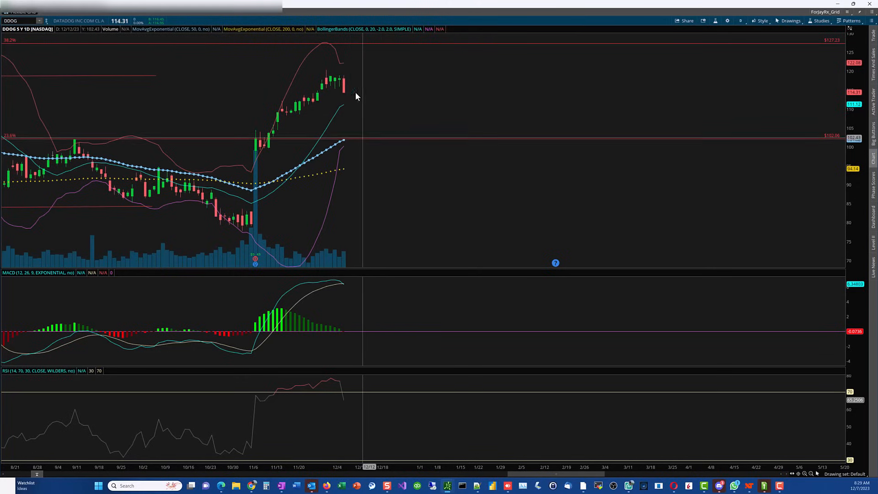
mouse_move(338, 117)
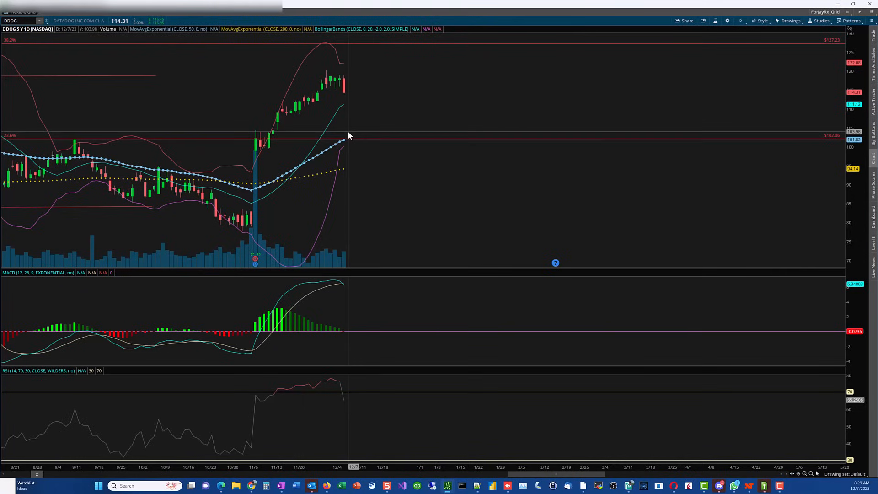
mouse_move(264, 152)
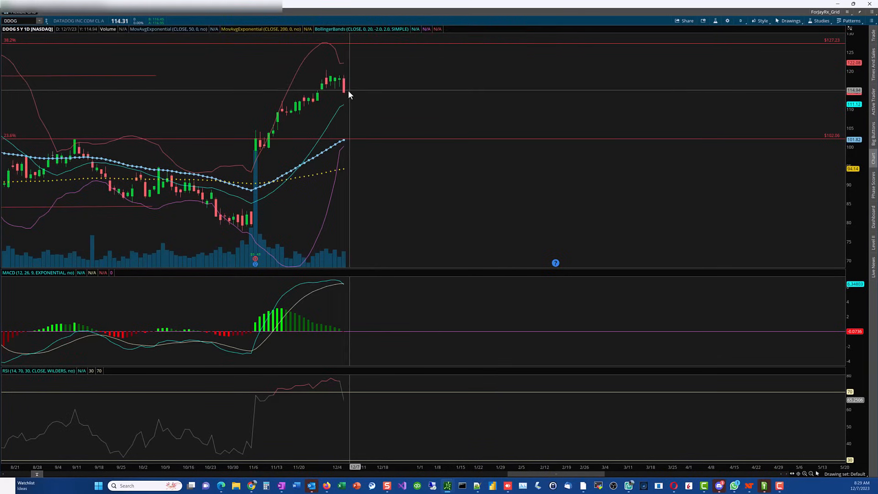
mouse_move(348, 98)
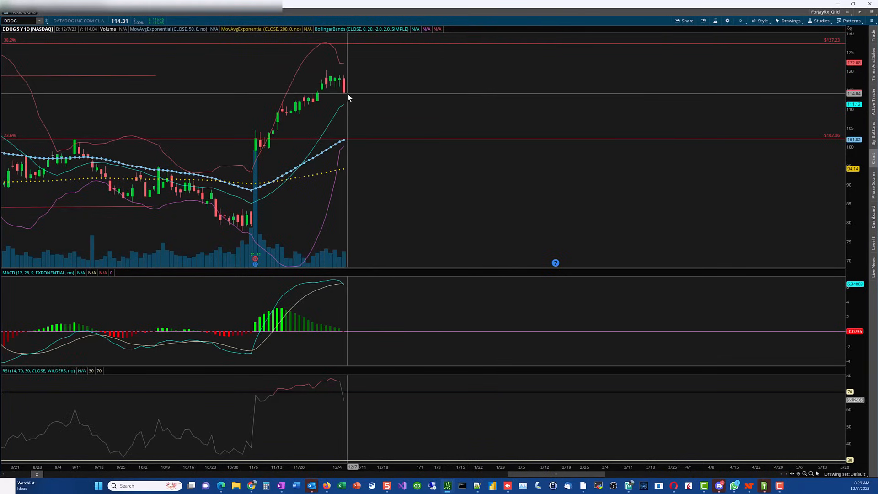
mouse_move(344, 140)
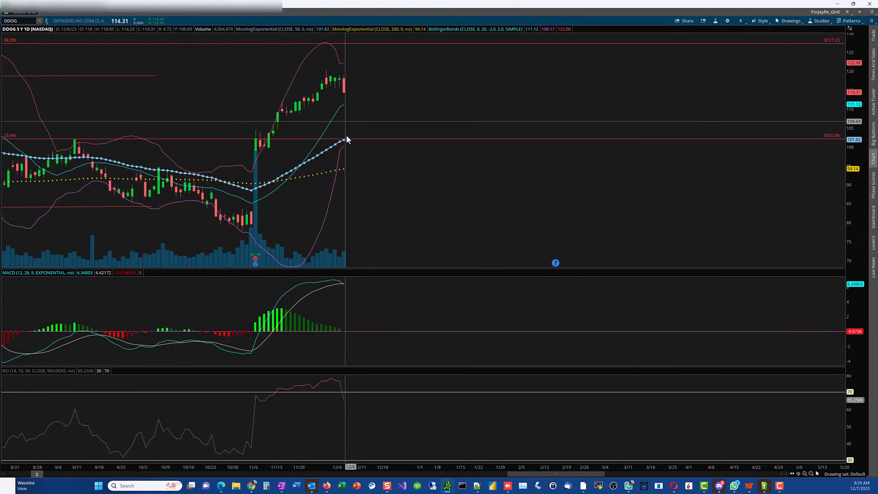
mouse_move(352, 140)
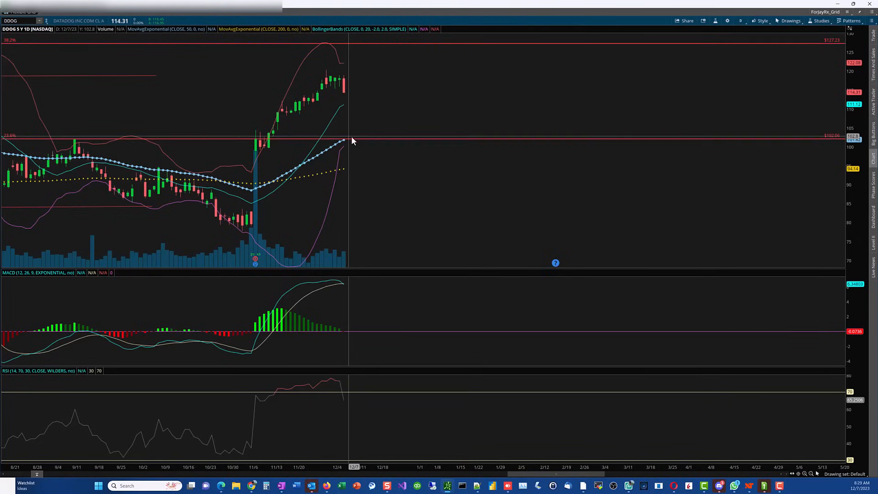
mouse_move(365, 133)
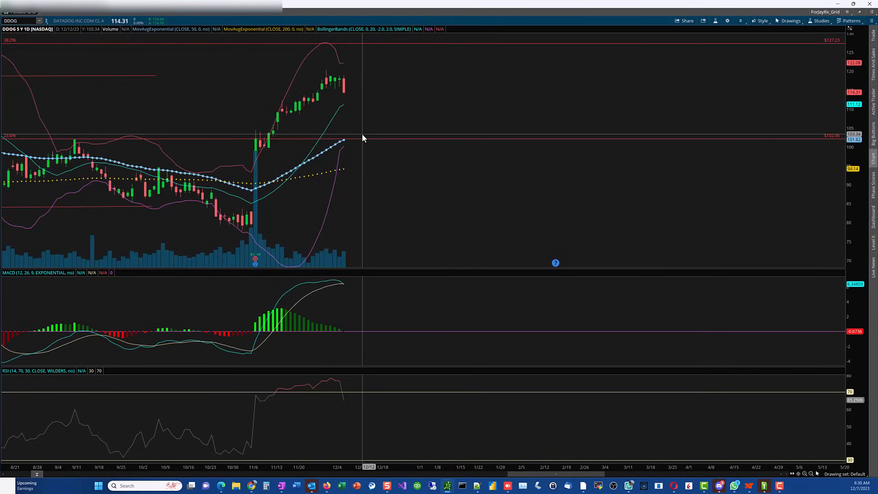
mouse_move(241, 139)
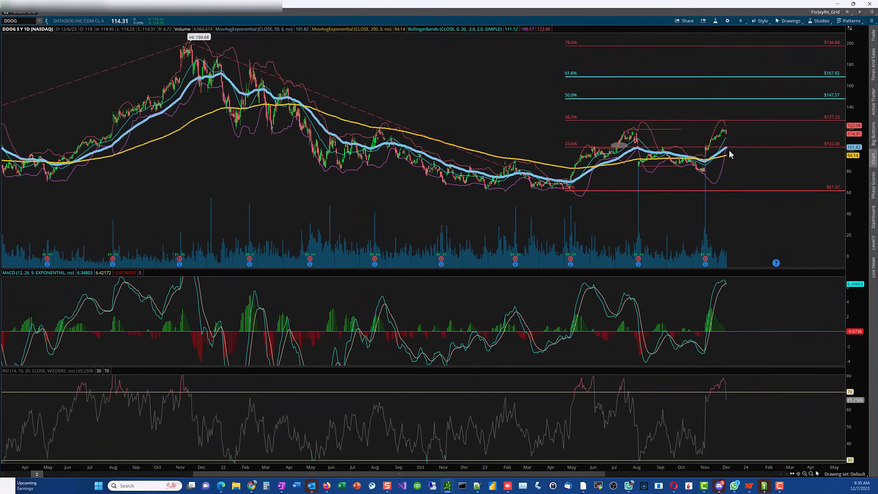
mouse_move(384, 126)
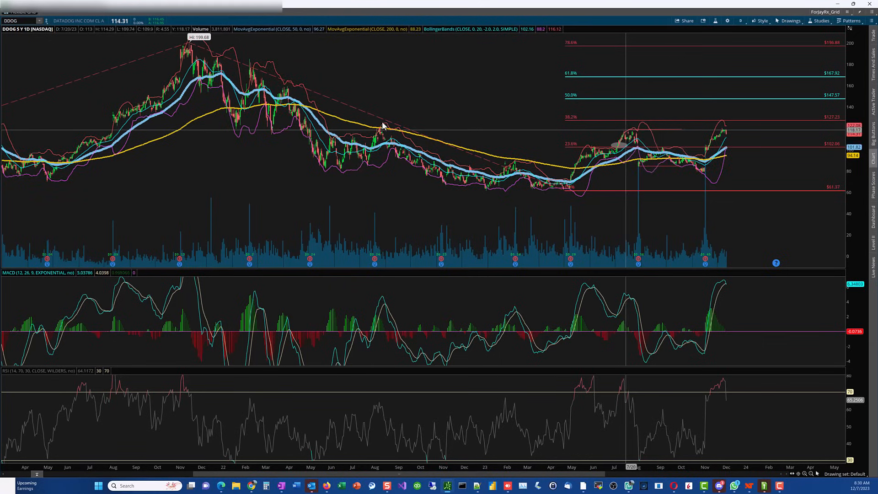
mouse_move(253, 66)
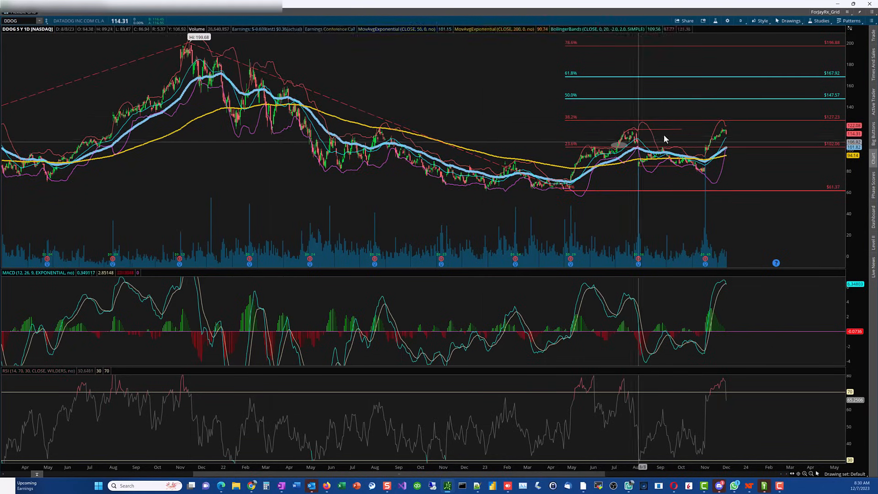
mouse_move(578, 479)
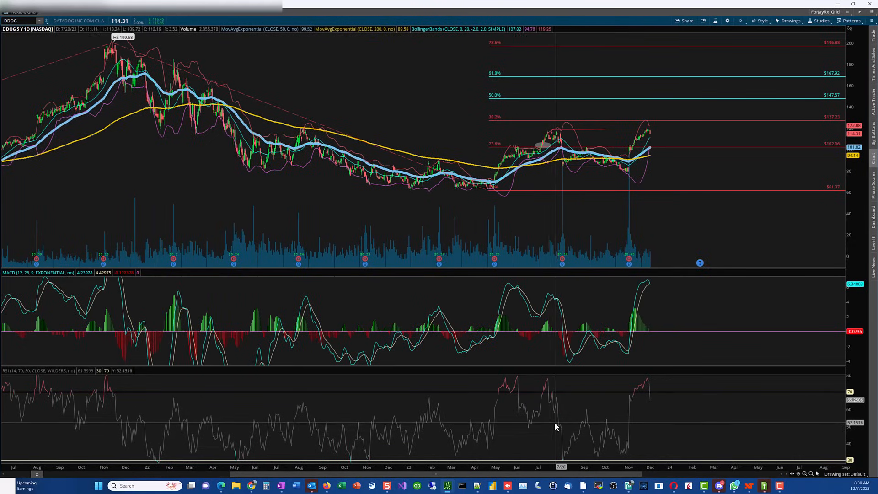
mouse_move(626, 218)
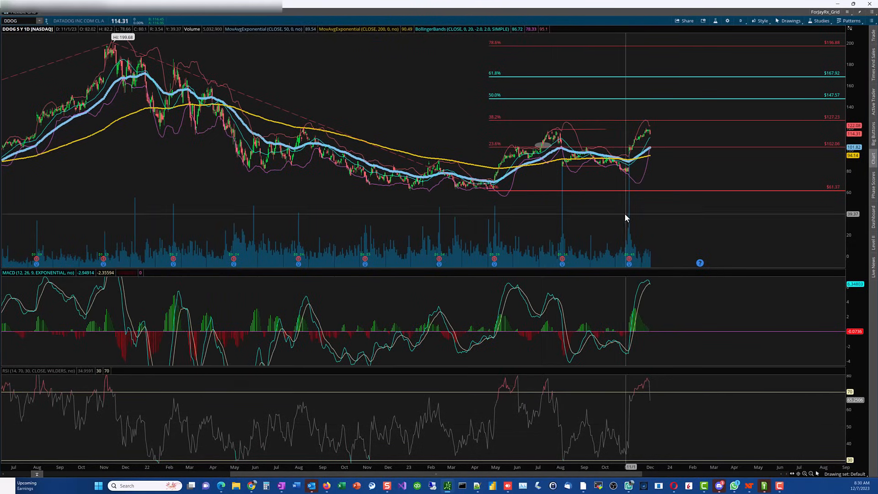
mouse_move(626, 218)
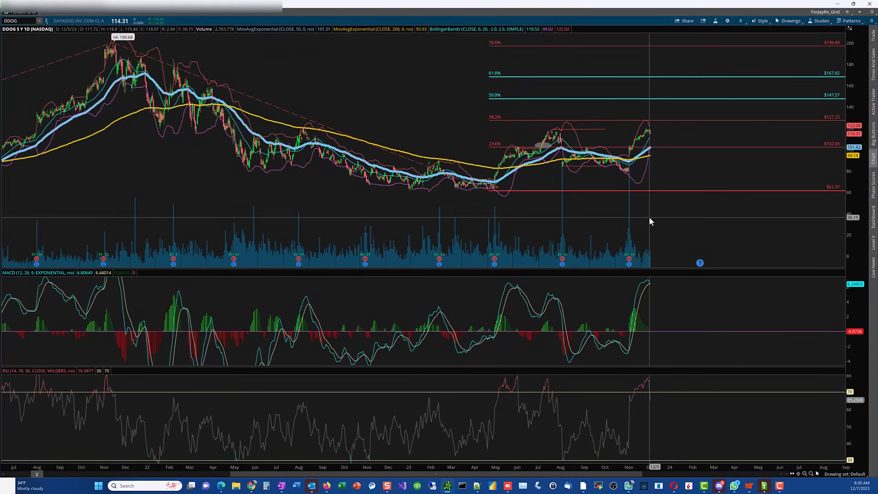
mouse_move(543, 185)
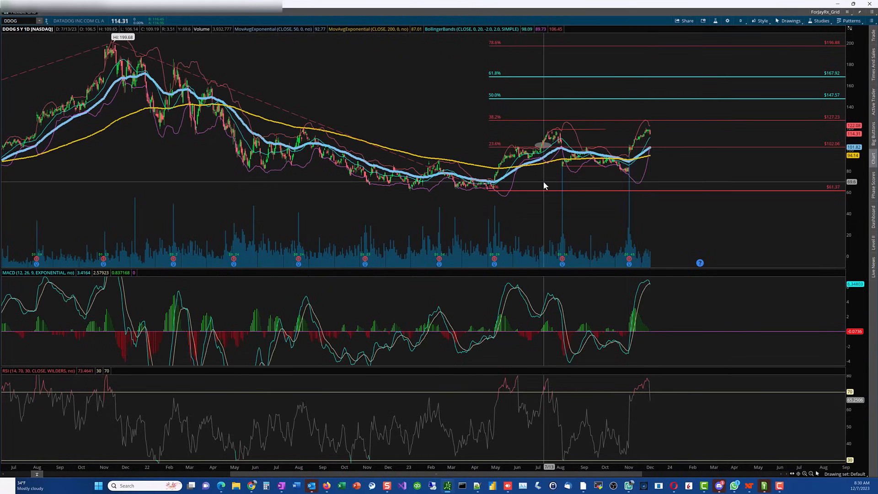